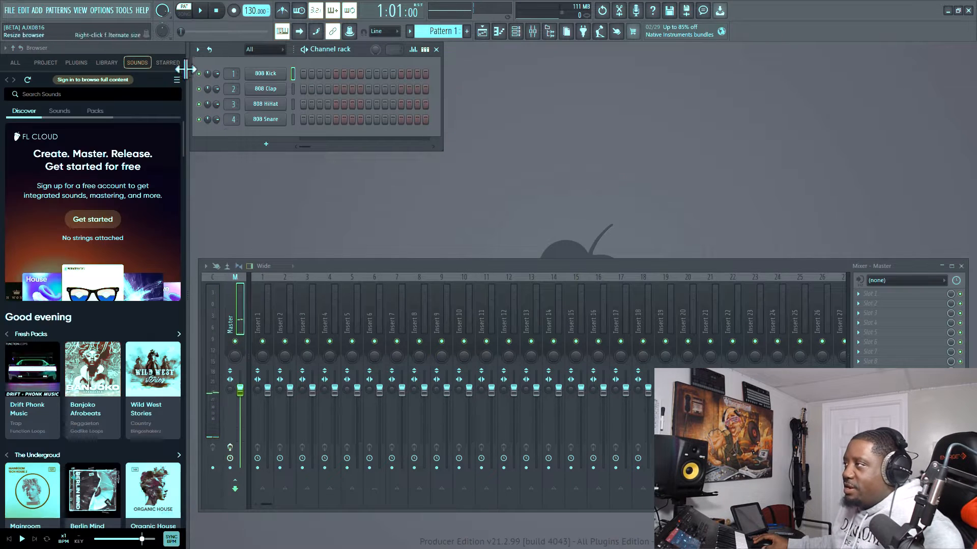
Add an FL Keys instrument channel from the Channel rack and bring up its empty piano roll.
{"action": "left_click", "coordinate": [101, 10]}
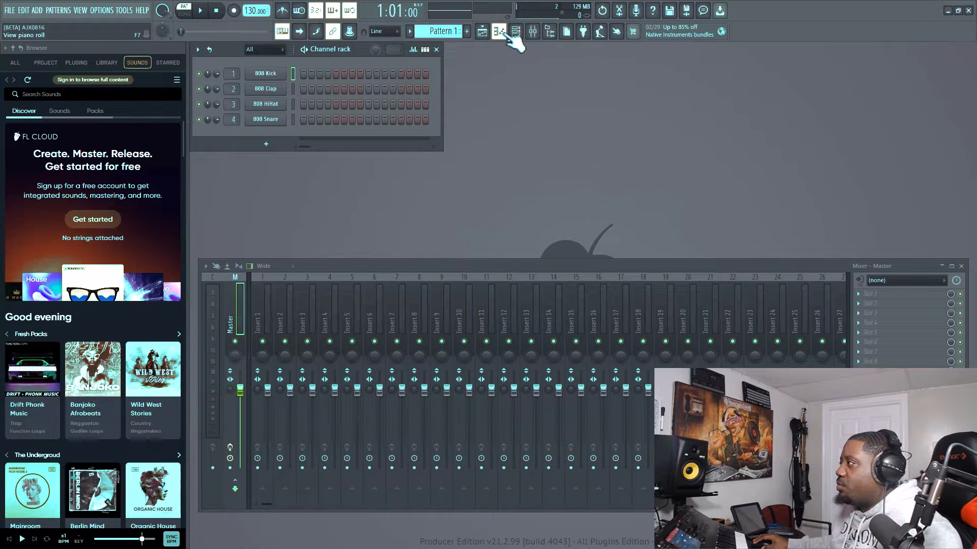
{"action": "left_click", "coordinate": [181, 82]}
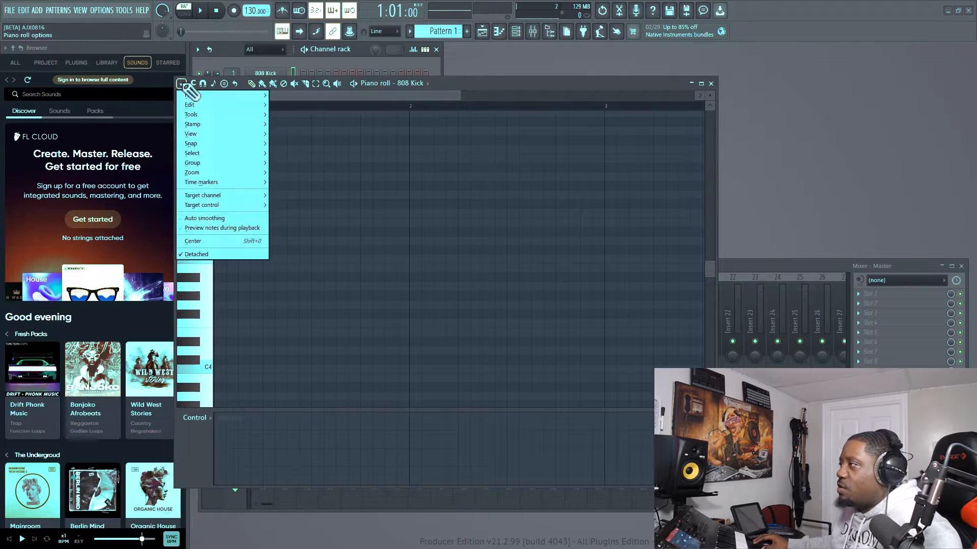
{"action": "left_click", "coordinate": [191, 114]}
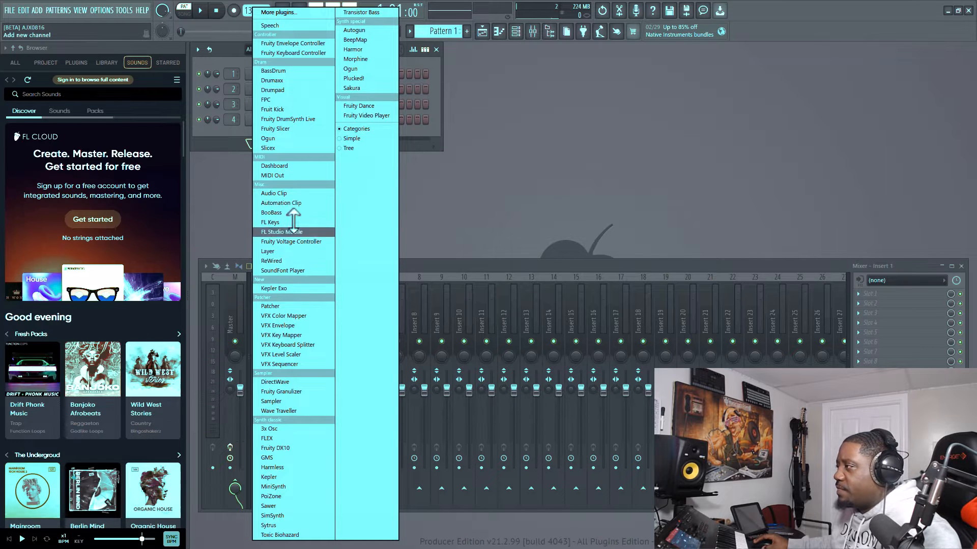
{"action": "left_click", "coordinate": [270, 223]}
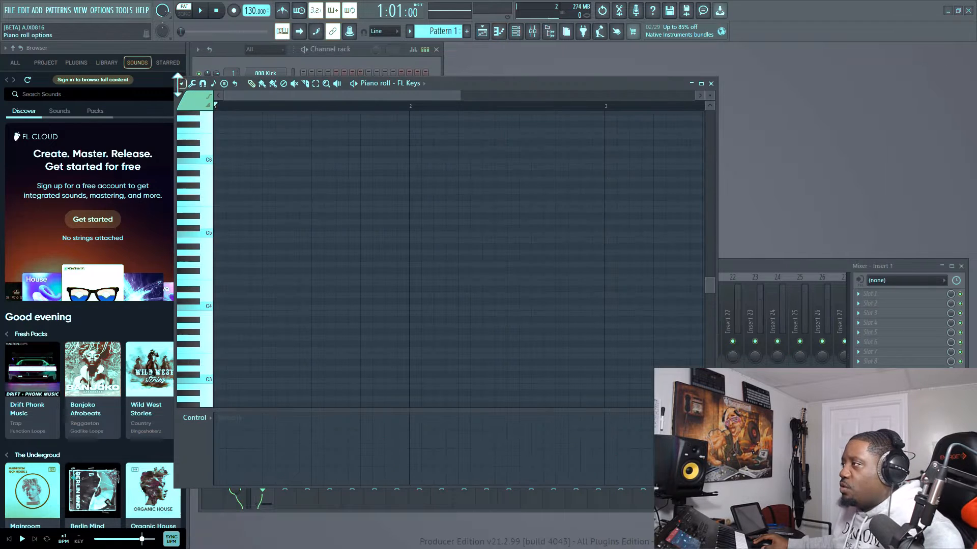
{"action": "left_click", "coordinate": [181, 82]}
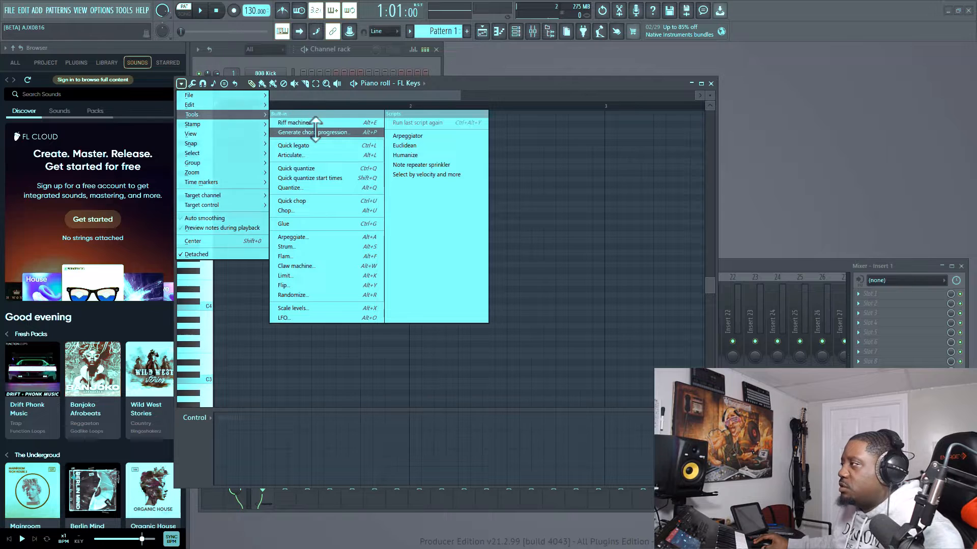
{"action": "left_click", "coordinate": [314, 132]}
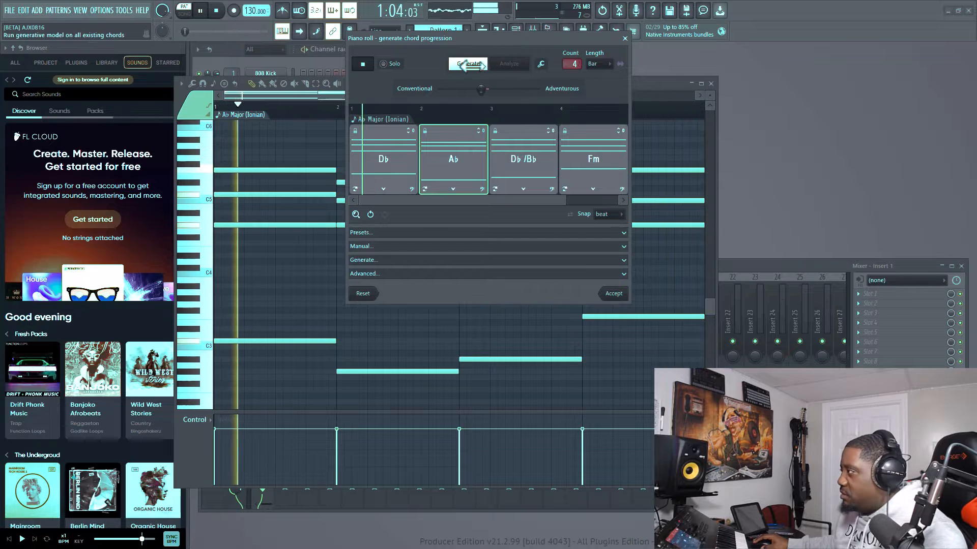
{"action": "left_click", "coordinate": [468, 63]}
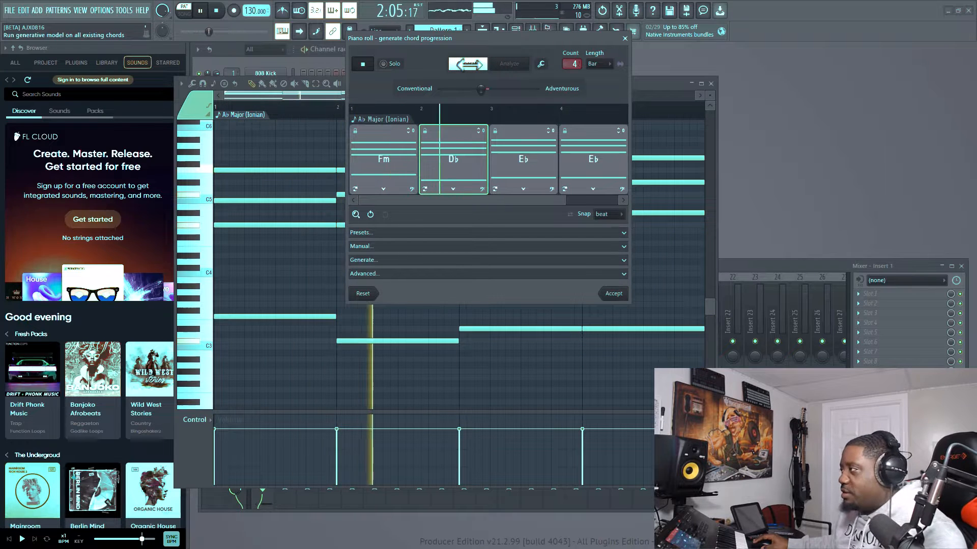
{"action": "left_click", "coordinate": [467, 63]}
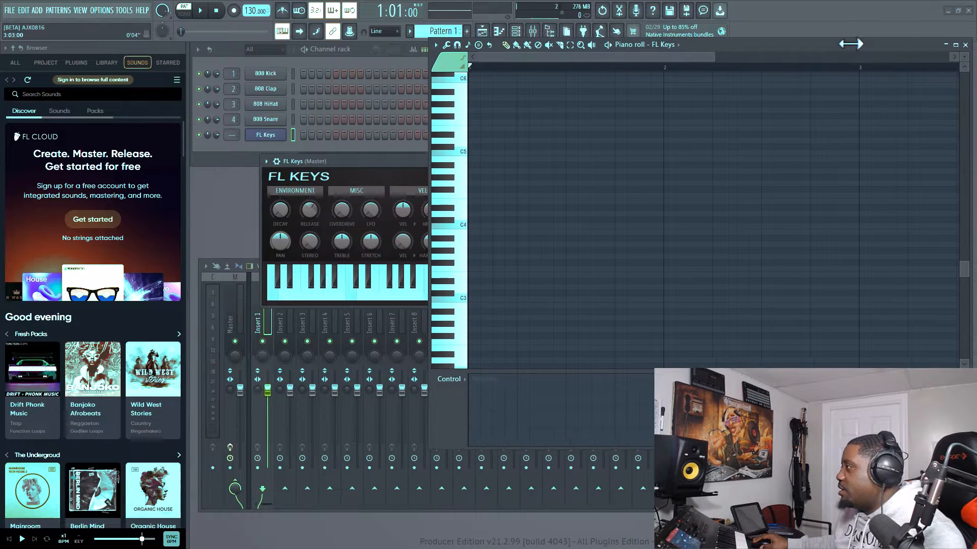
Regenerate the chord progression until F Natural Minor Gm7, C7, FΔ, FΔ appears.
{"action": "left_click", "coordinate": [435, 44]}
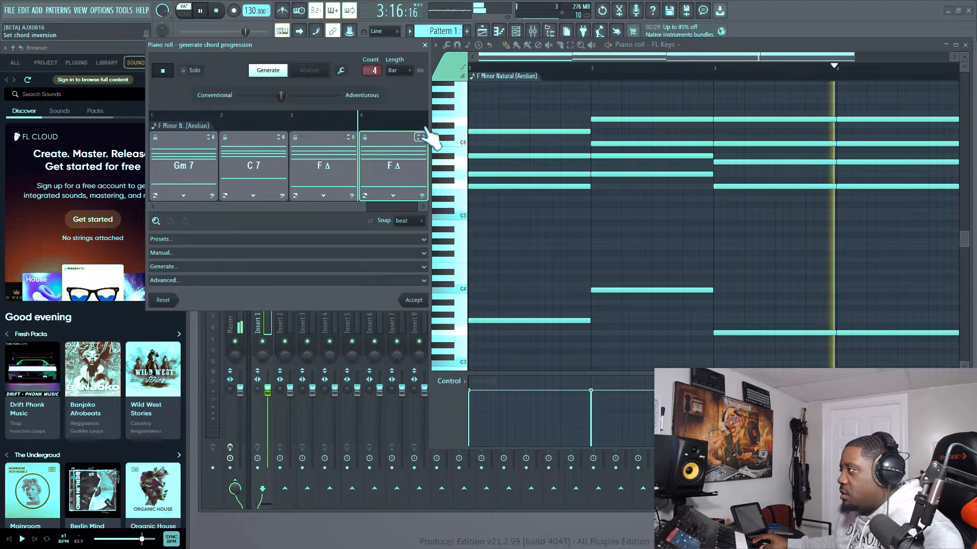
Adjust the last chord's inversion and accept the F minor progression into the piano roll.
{"action": "left_click_drag", "start_coordinate": [281, 96], "coordinate": [329, 95]}
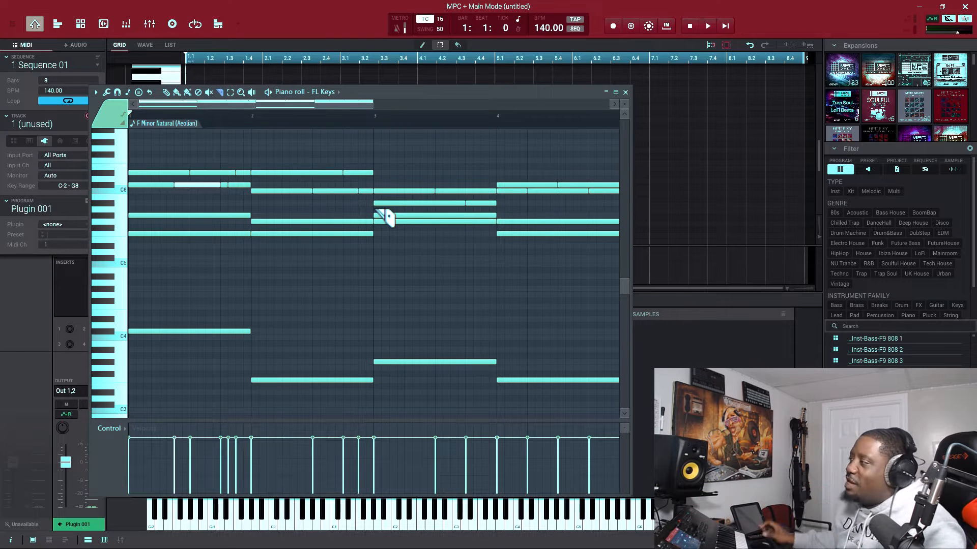
Export the FL Keys chord notes as a MIDI file named test.
{"action": "left_click", "coordinate": [97, 91]}
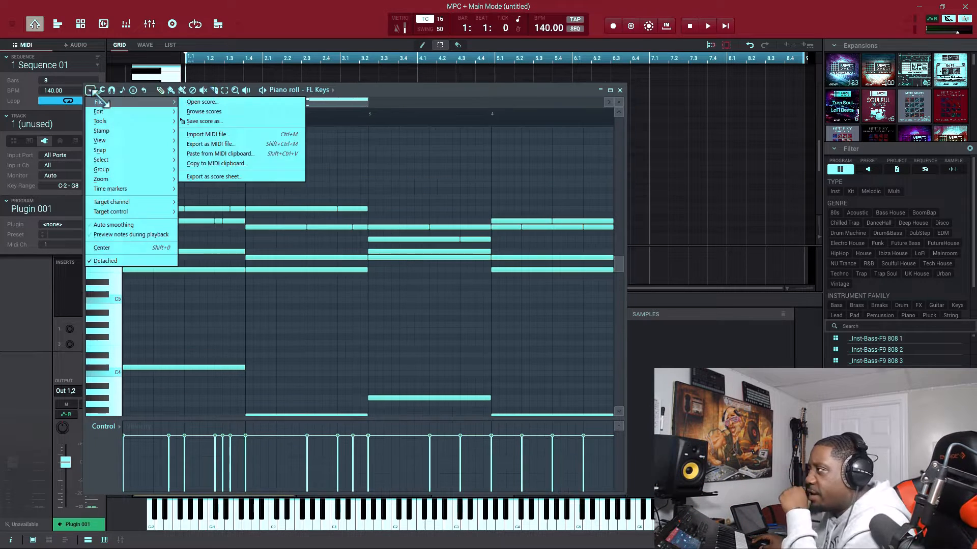
{"action": "mouse_move", "coordinate": [208, 134]}
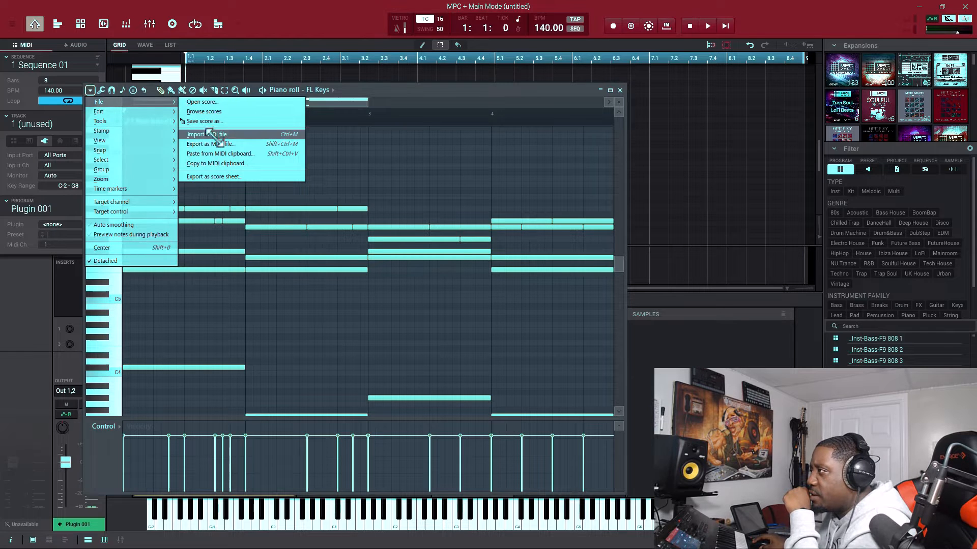
{"action": "left_click", "coordinate": [209, 143]}
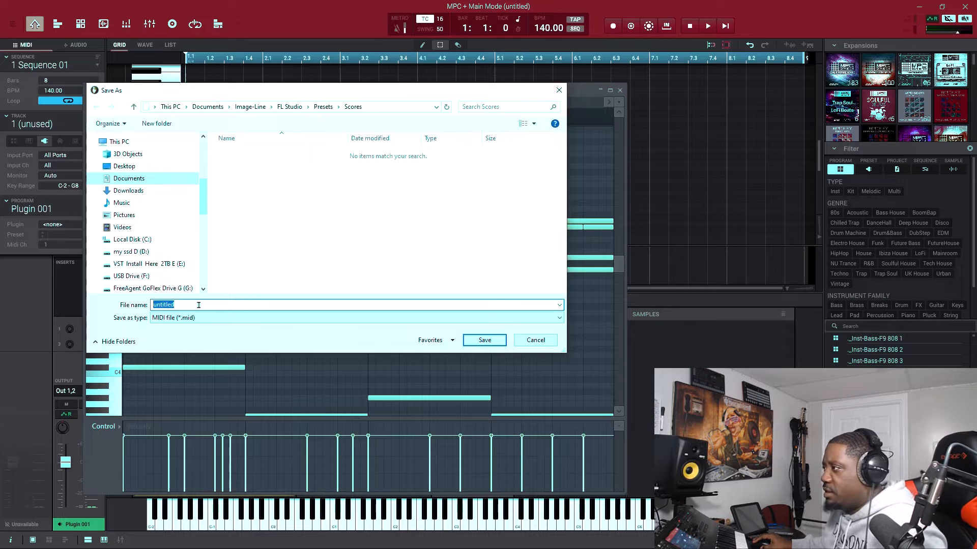
{"action": "type", "text": "test"}
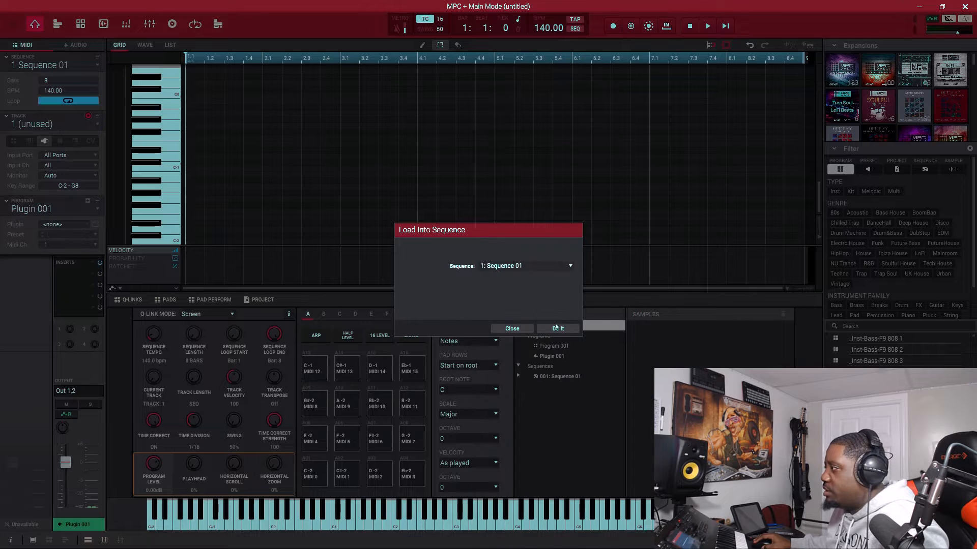
Confirm loading the test MIDI into Sequence 01, giving Track 02 Fabric XL's Gentle Tines.
{"action": "left_click", "coordinate": [556, 328]}
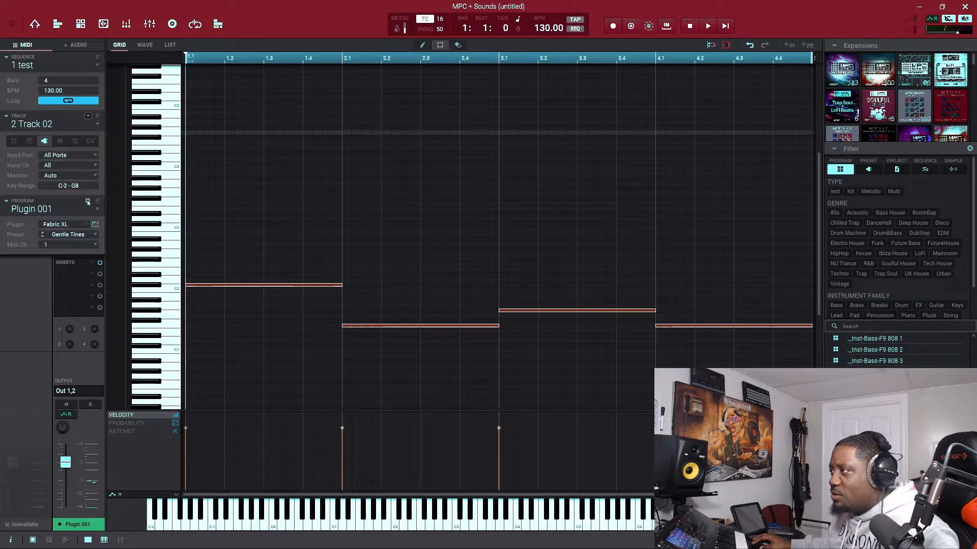
Switch to Track 03 to show its sustained chord notes across four bars.
{"action": "left_click", "coordinate": [707, 25]}
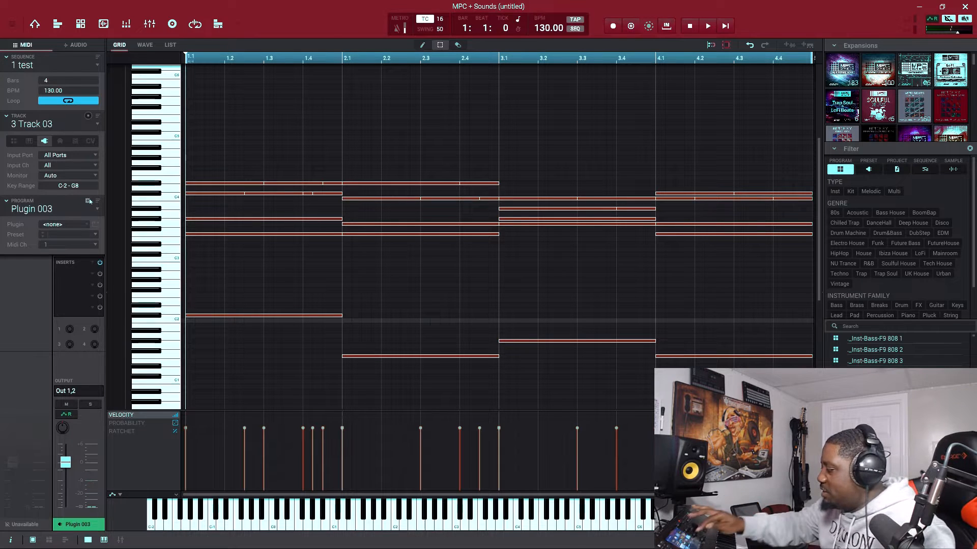
Set up Track 04 as a drum program with UNISON_CLSDHAT_Baddie eighth-note hats at 150 BPM.
{"action": "left_click", "coordinate": [707, 25]}
{"action": "type", "text": "hat"}
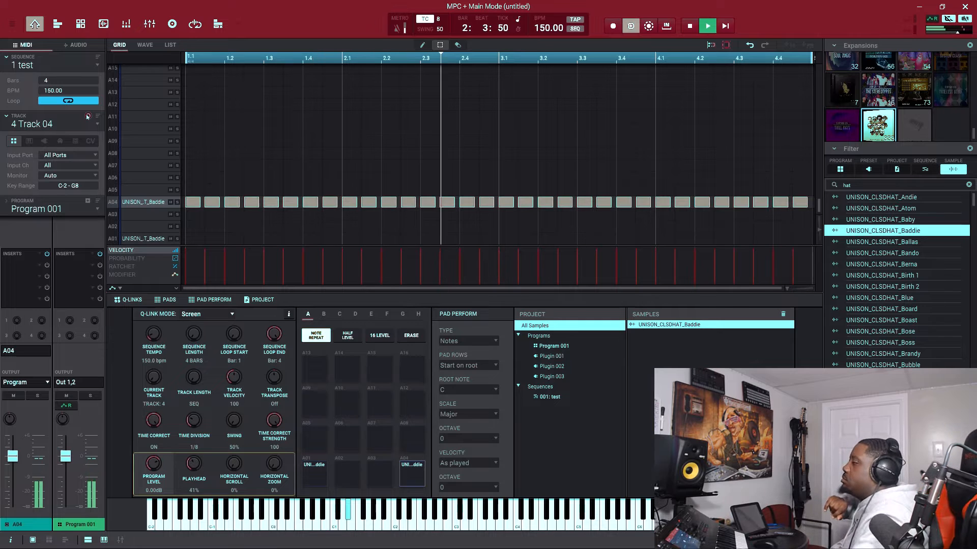
Load a Chocolate kick, snares, beatbox and zipper foley onto Program 001 pads.
{"action": "left_click", "coordinate": [706, 25]}
{"action": "type", "text": "per"}
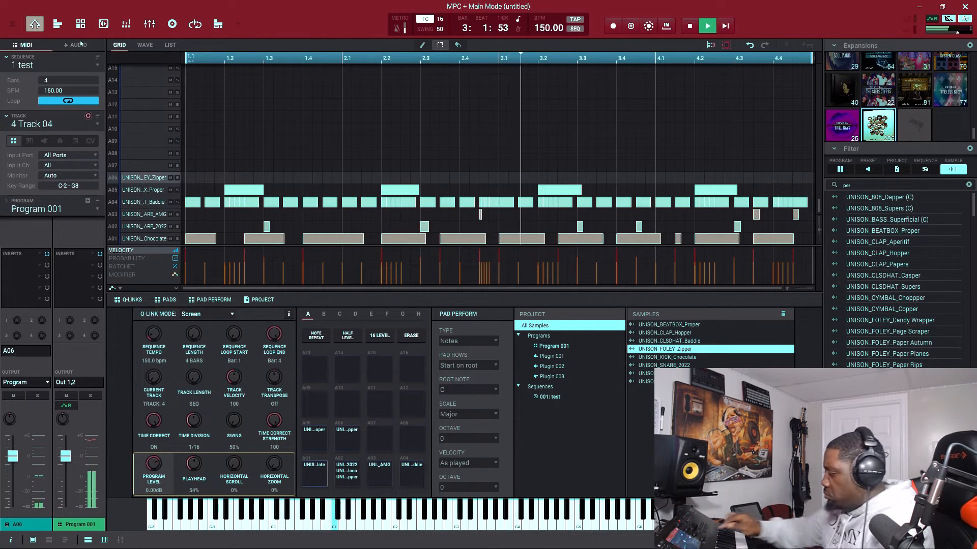
Bring UNISON_FOLEY_Zipper into Sample Edit, trimmed to start 3077 and end 13105.
{"action": "left_click", "coordinate": [103, 24]}
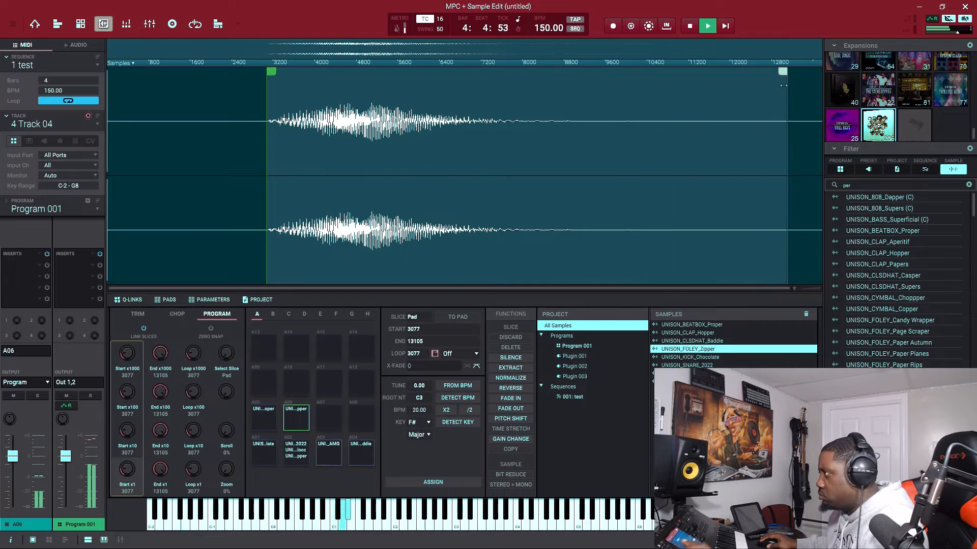
Set the Zipper foley sample's loop to Alt and return to the Track 04 drum sequence.
{"action": "left_click", "coordinate": [452, 353]}
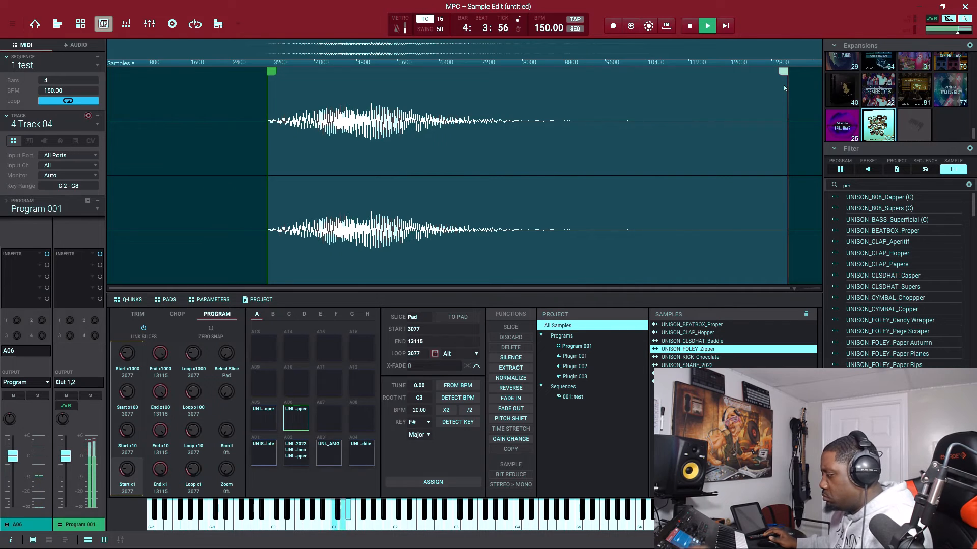
{"action": "left_click", "coordinate": [34, 23]}
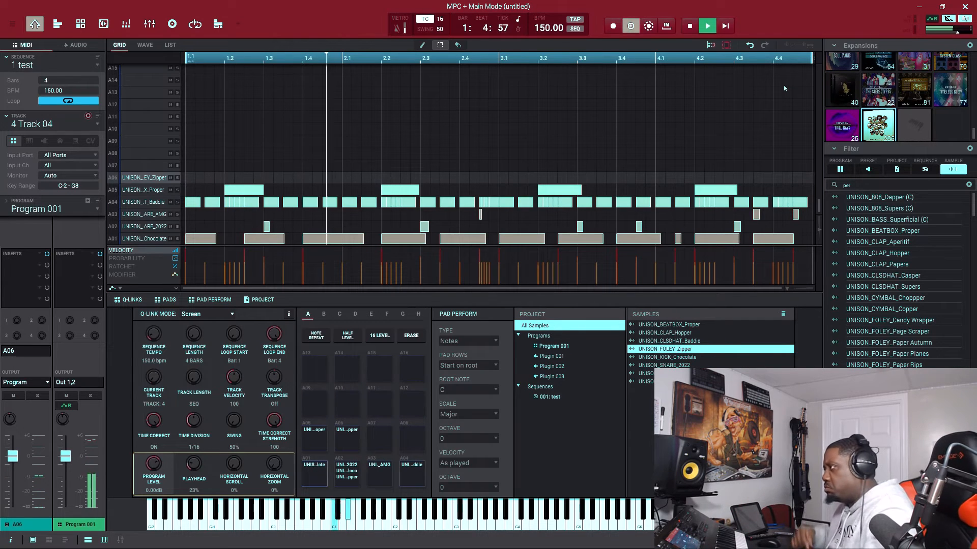